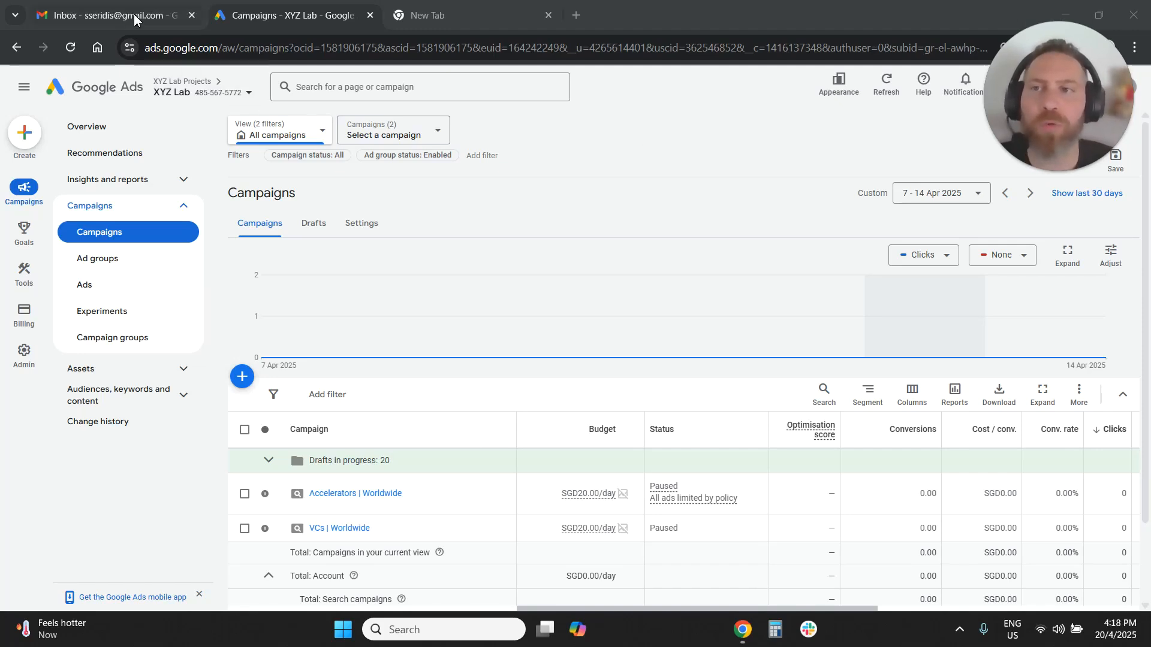
Step: Check the email inbox, return to Google Ads, and start a new campaign
click(110, 15)
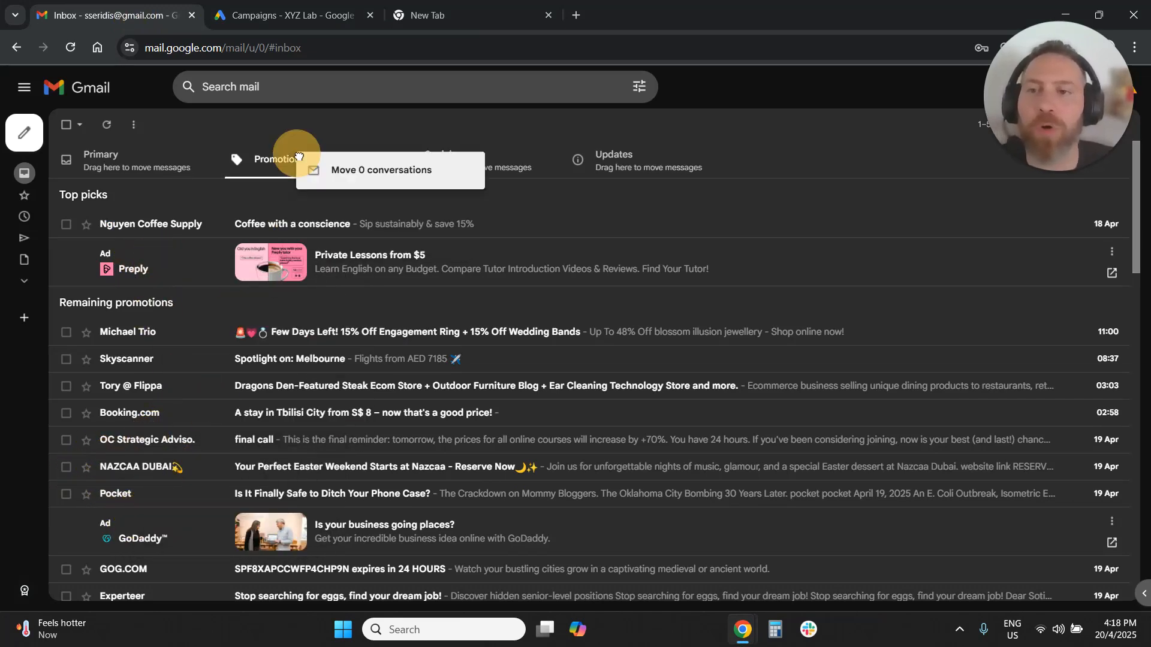
click(287, 15)
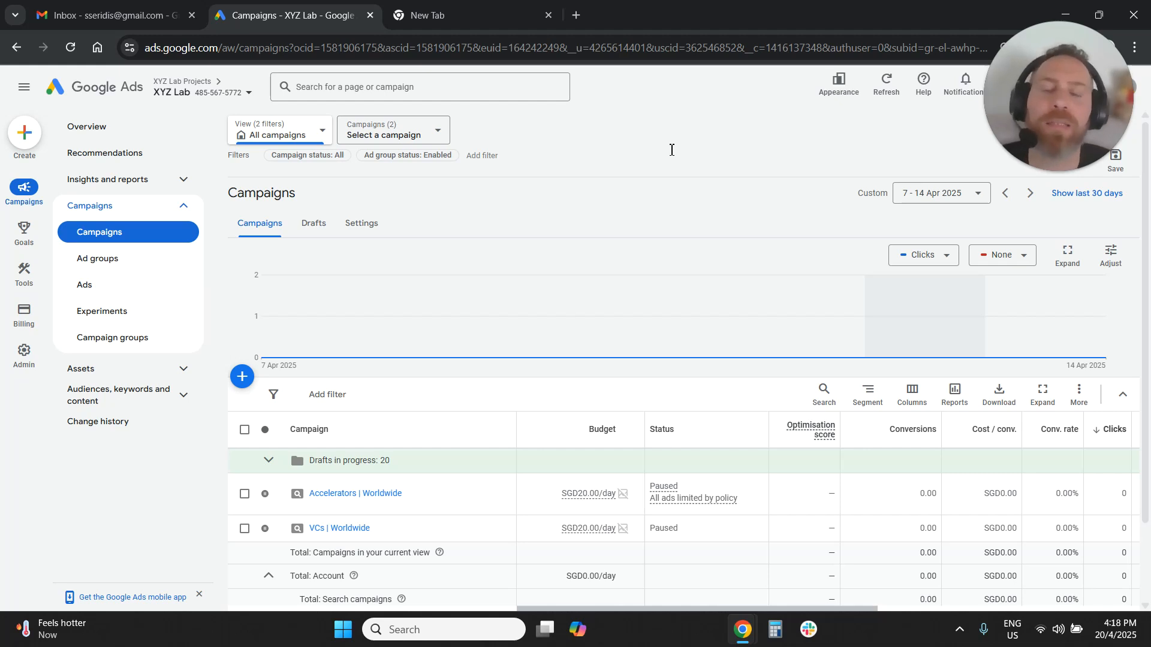
click(241, 377)
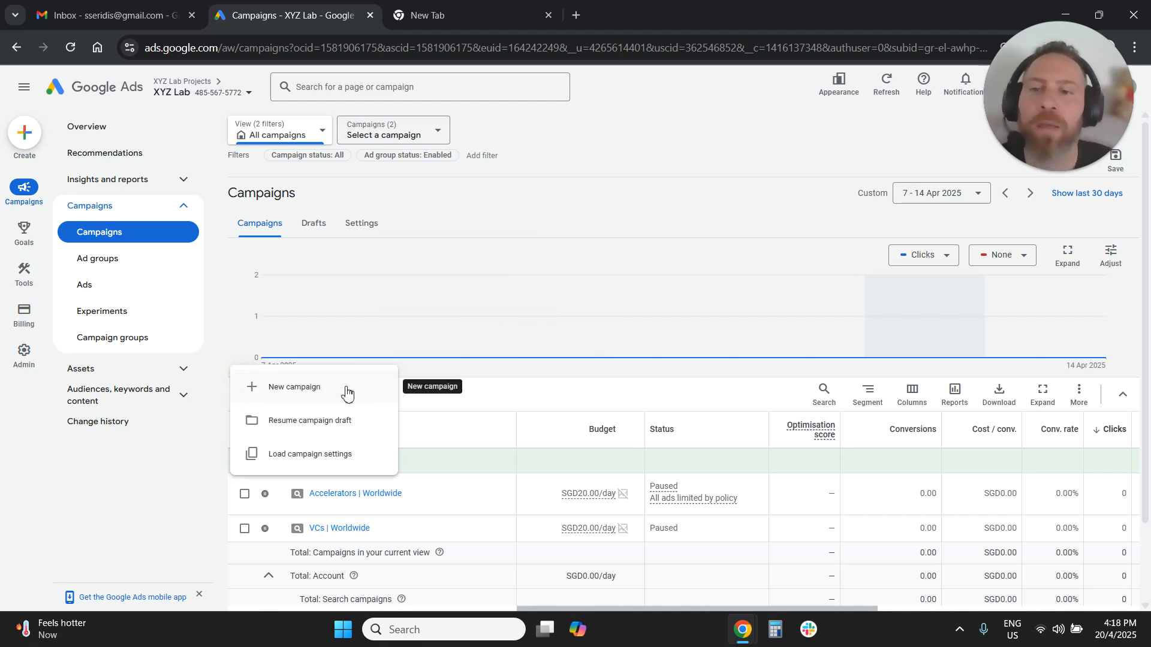
click(294, 386)
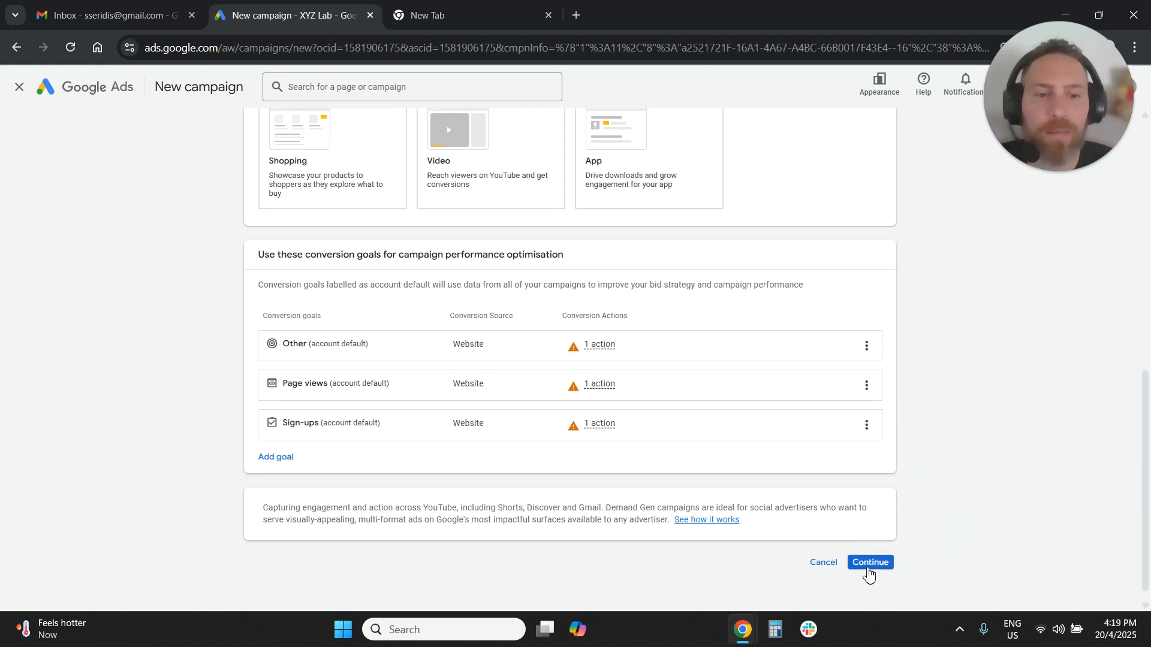
Step: Continue with the Demand Gen campaign, review its settings, and open Ad group 1
click(869, 562)
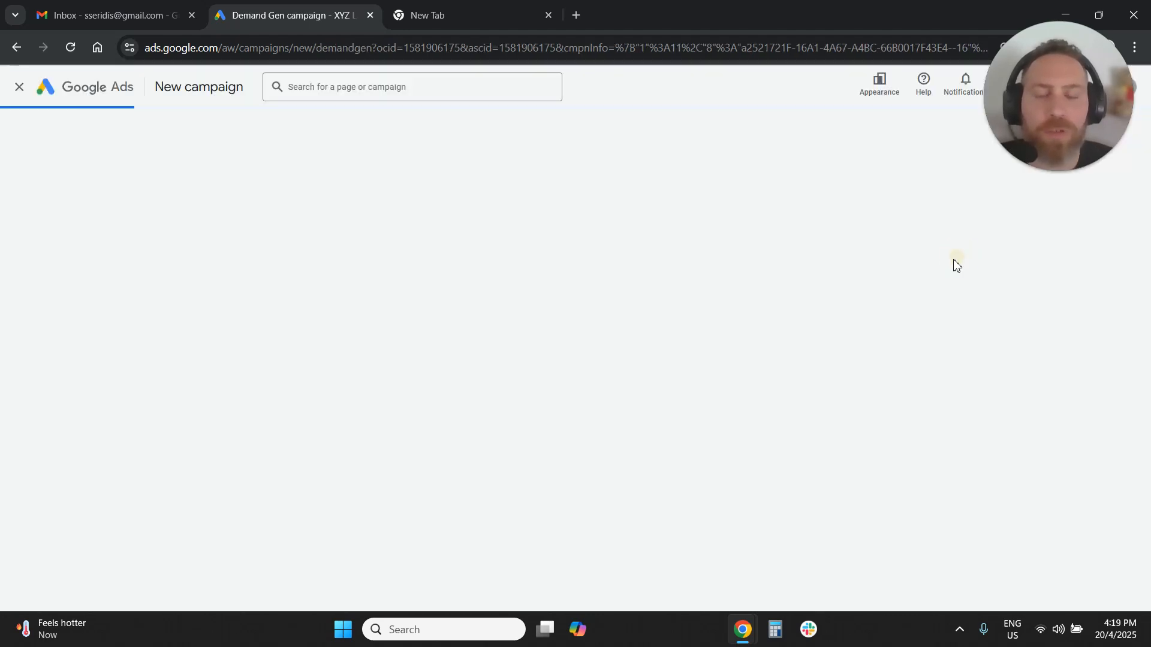
mouse_move(747, 238)
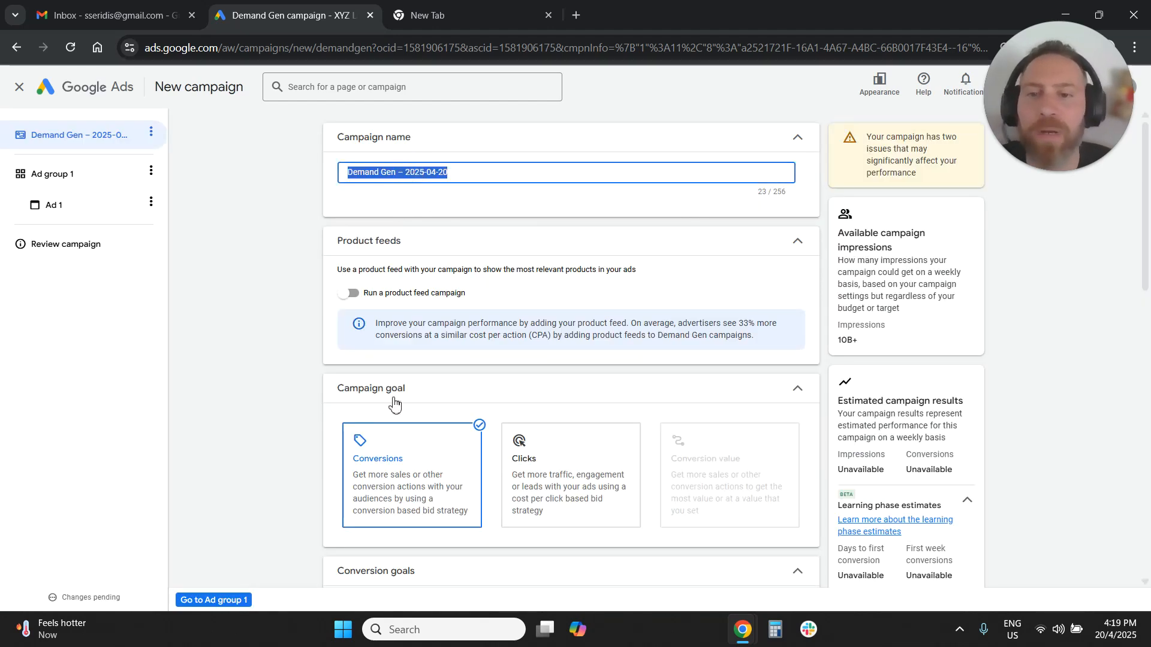
scroll(down, 3)
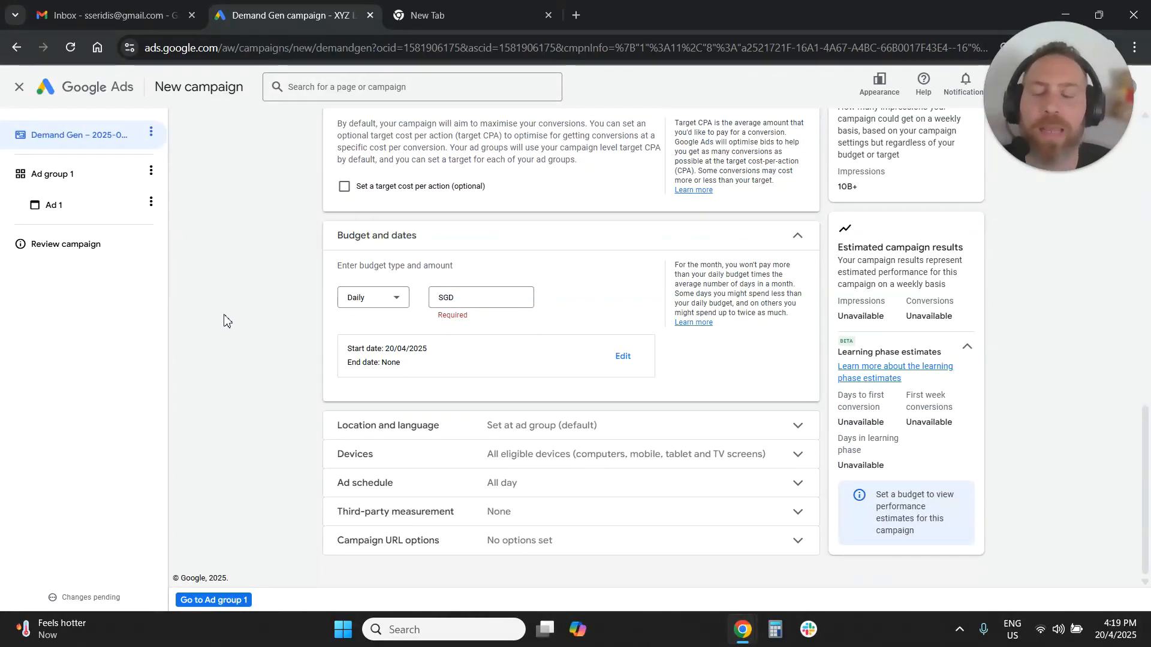
click(54, 174)
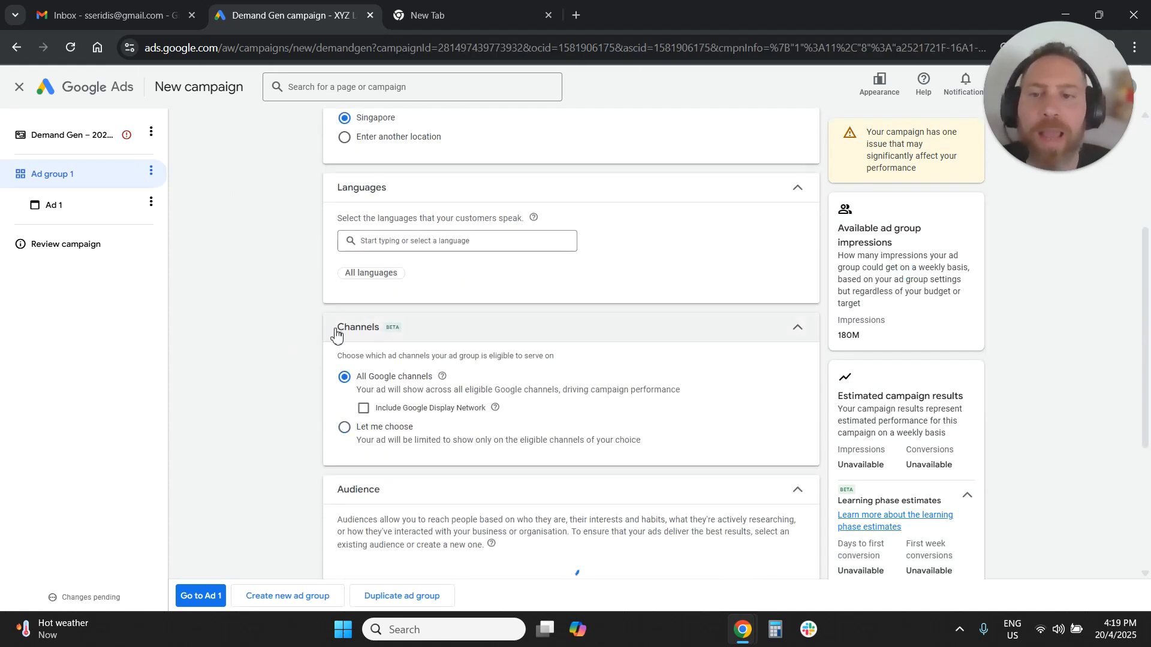
Step: Switch Ad group 1's channels to 'Let me choose', then return to the ad group settings
click(344, 426)
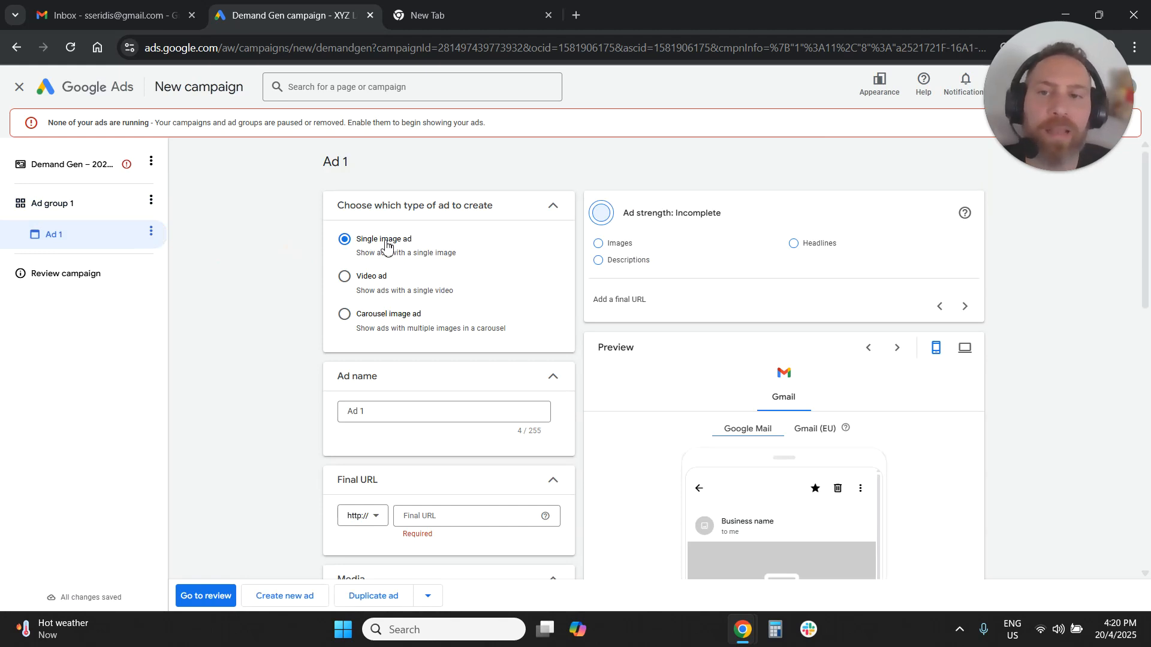
click(52, 203)
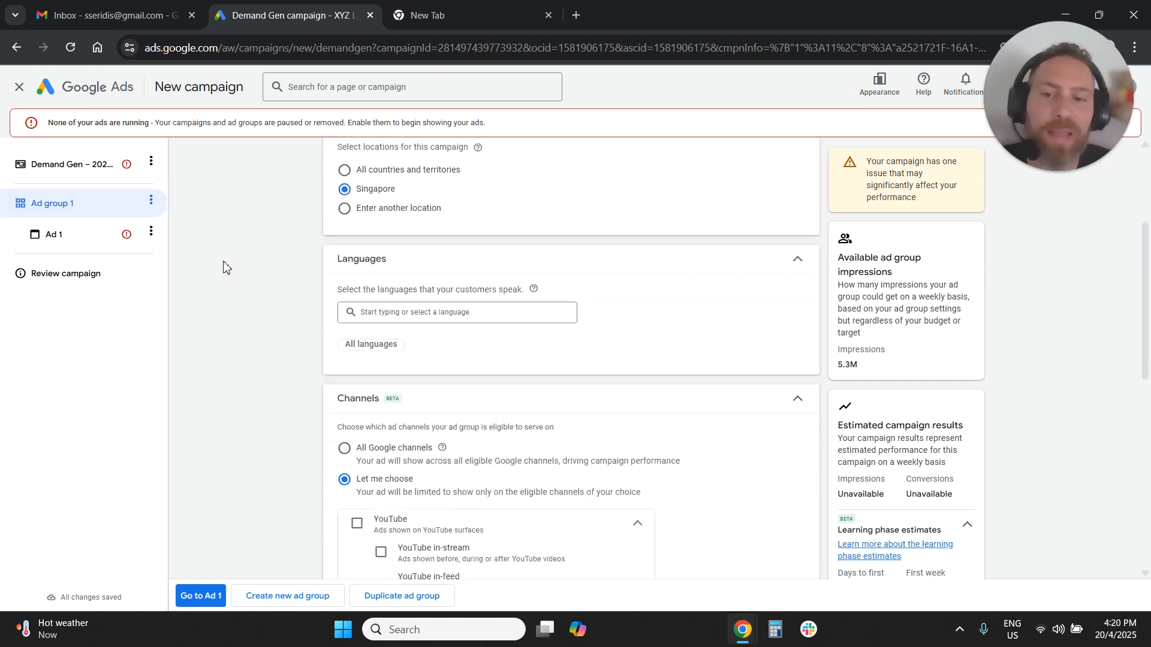
scroll(down, 3)
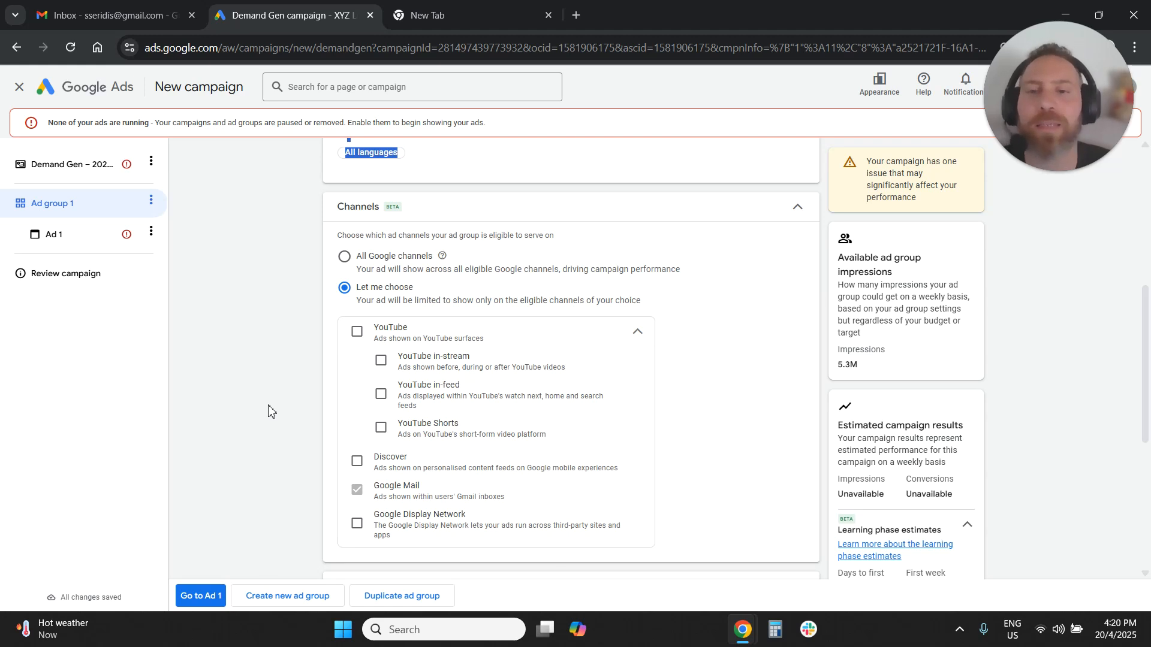